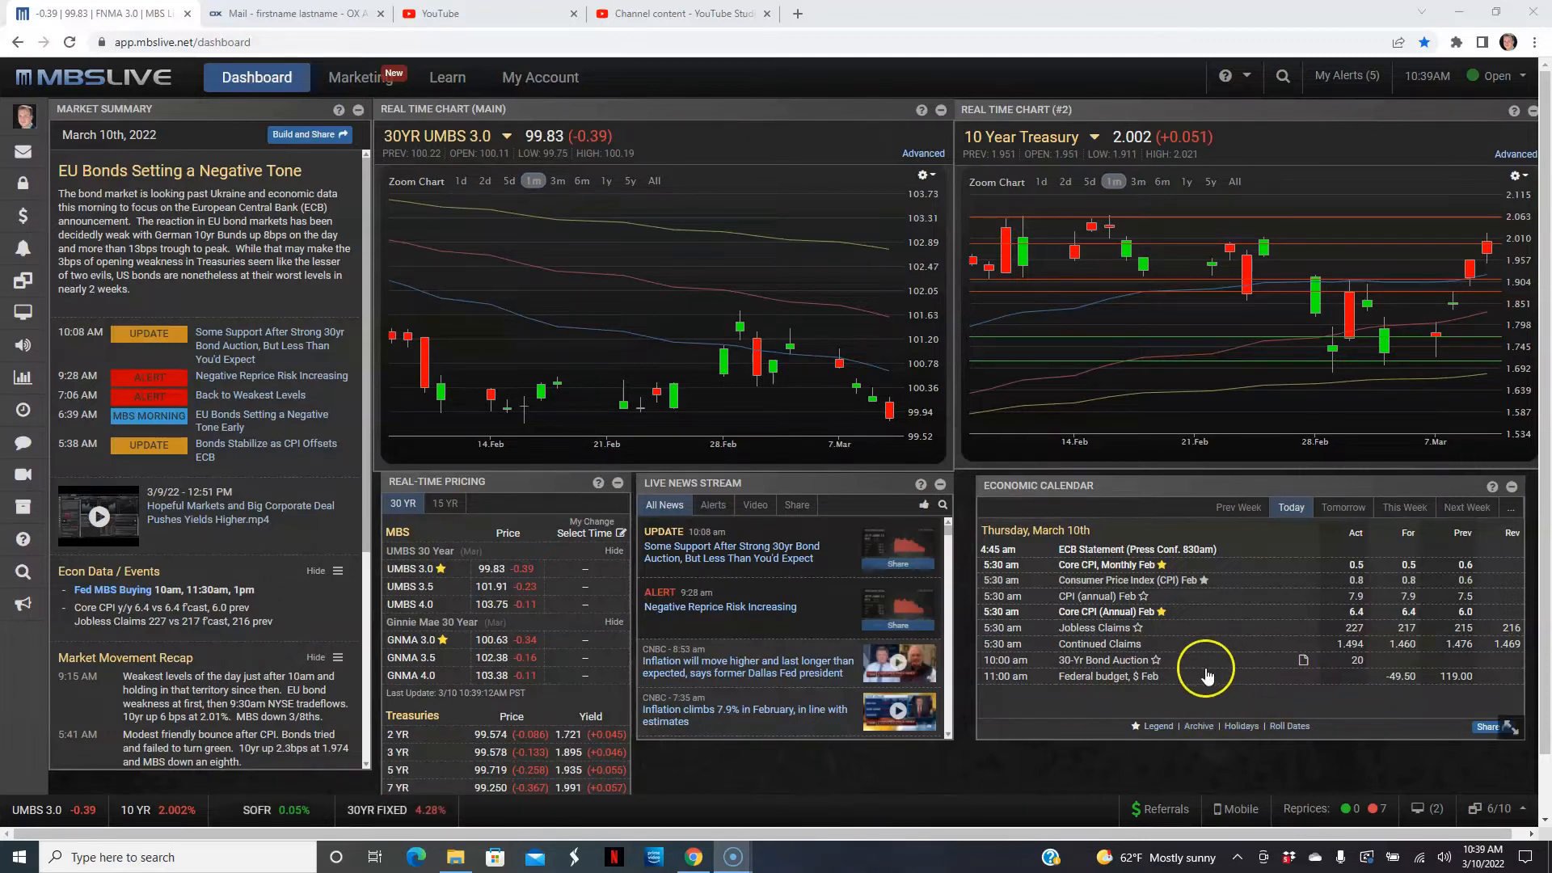
mouse_move(1128, 598)
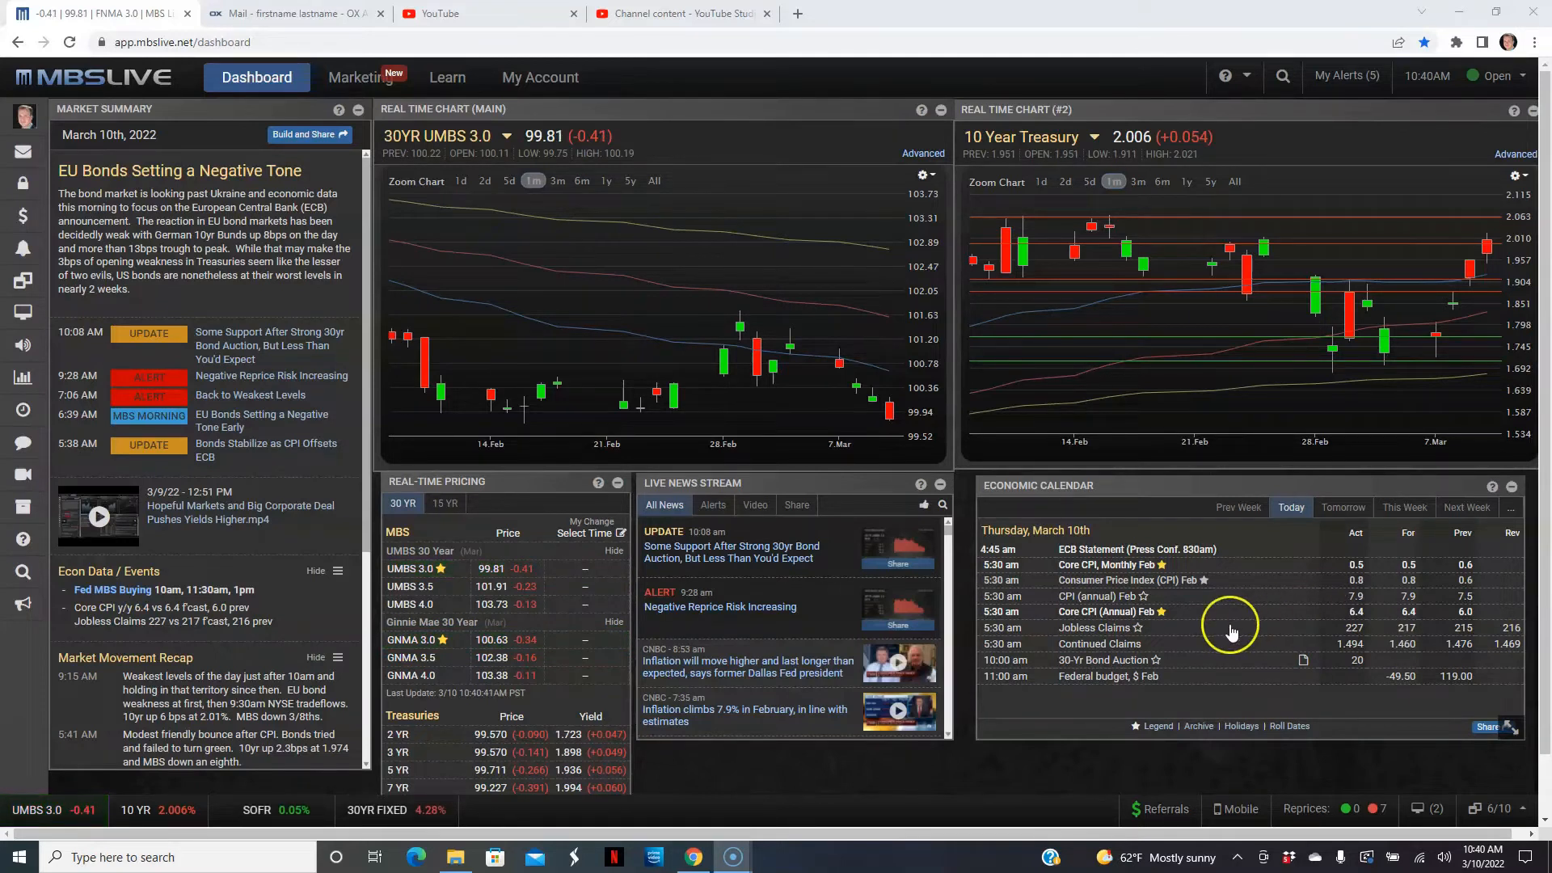
mouse_move(1474, 624)
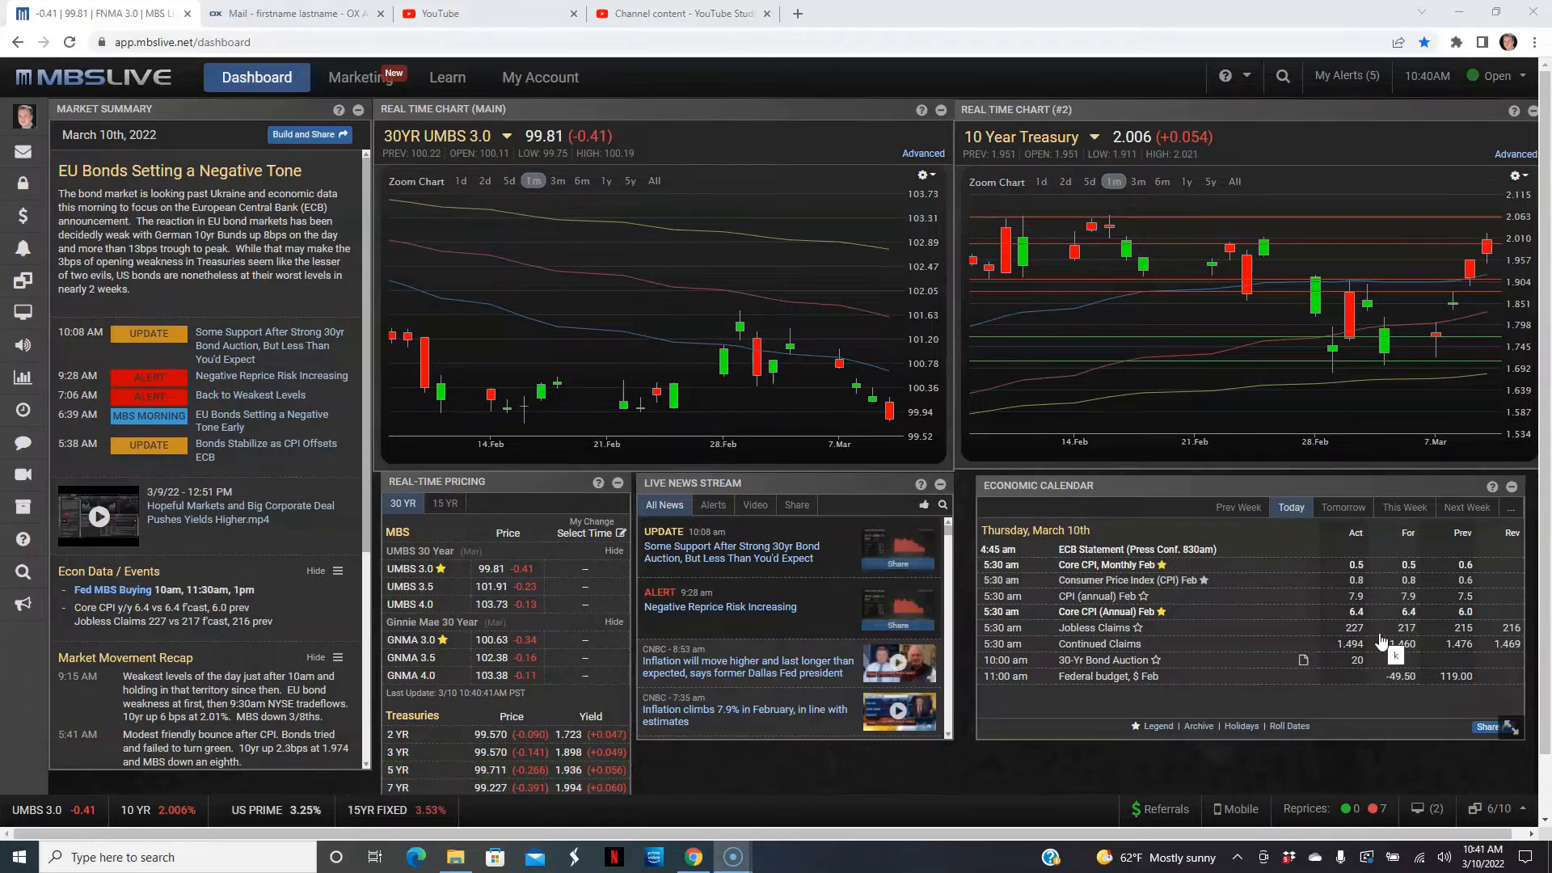
mouse_move(1379, 642)
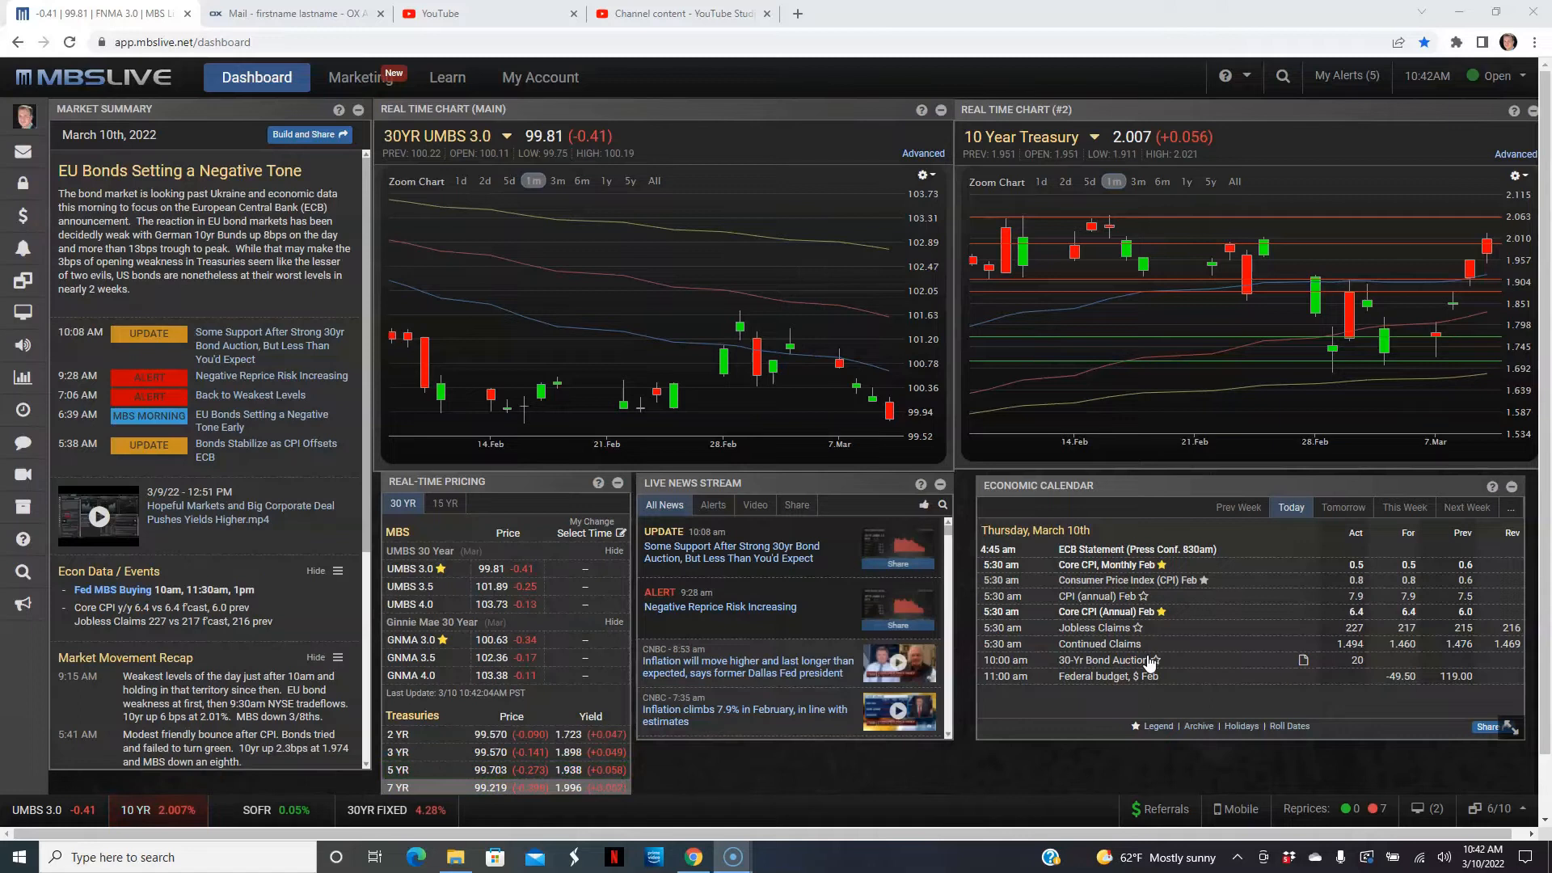
mouse_move(873, 485)
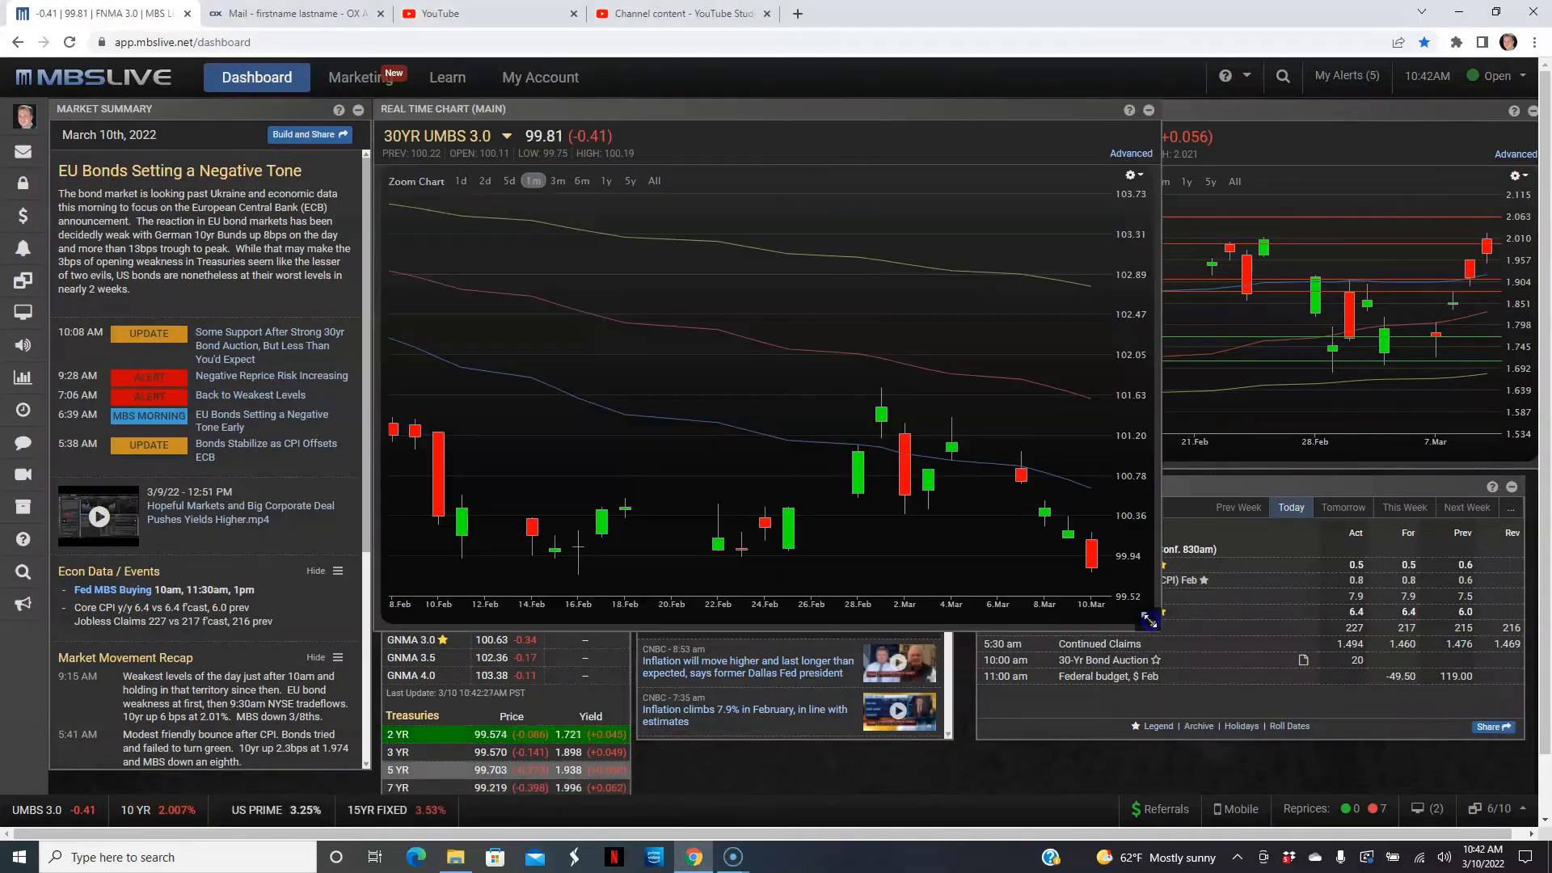
mouse_move(1091, 554)
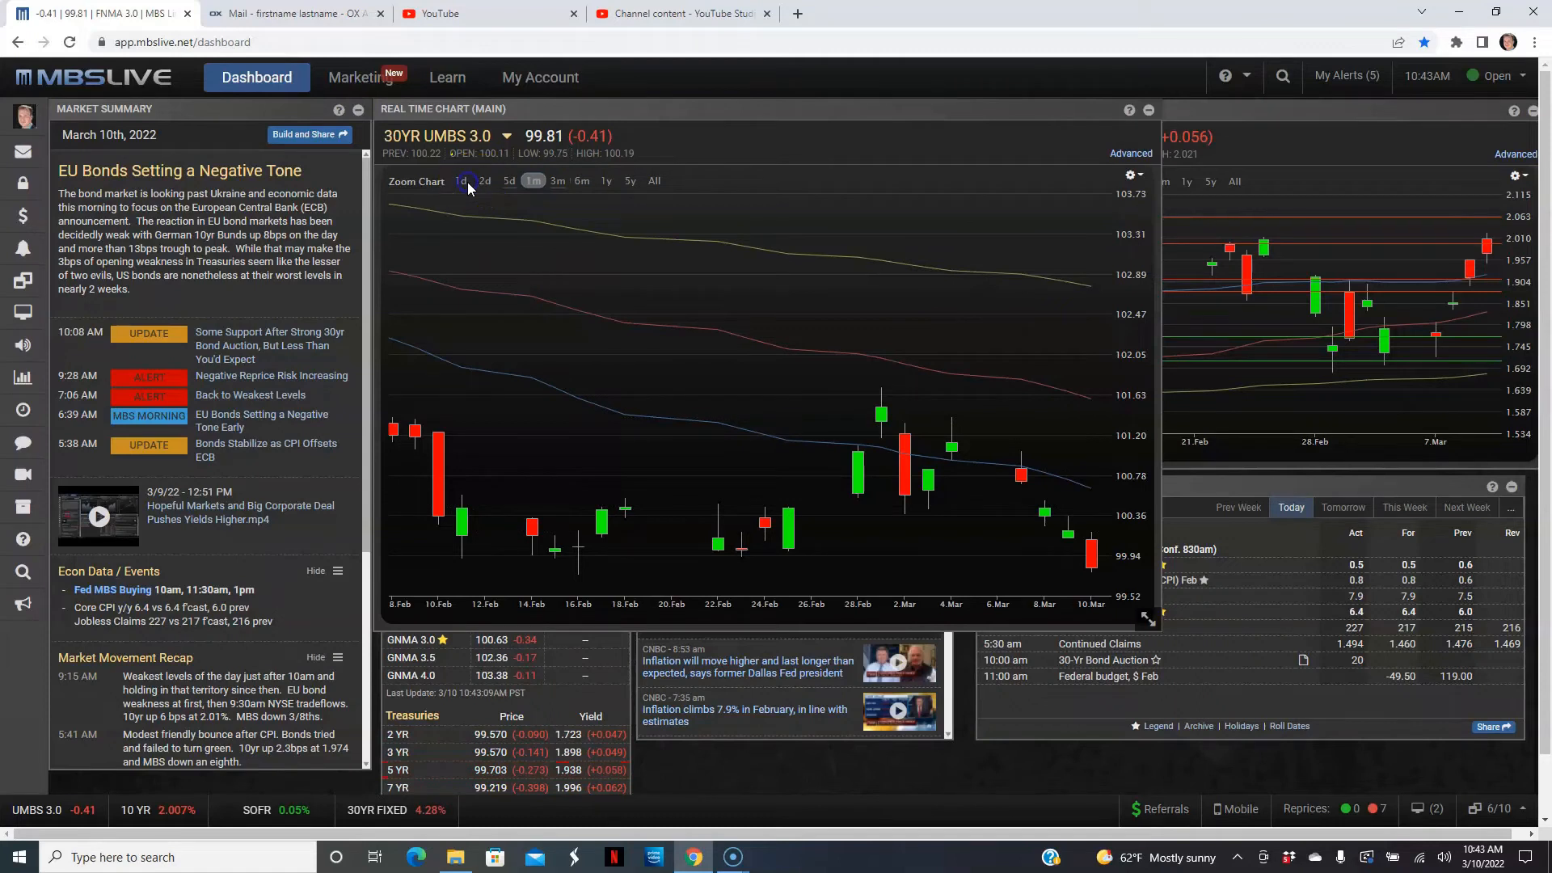
Step: Zoom the enlarged UMBS 3.0 chart to the 1d range showing 10 Mar intraday prices
left_click(460, 179)
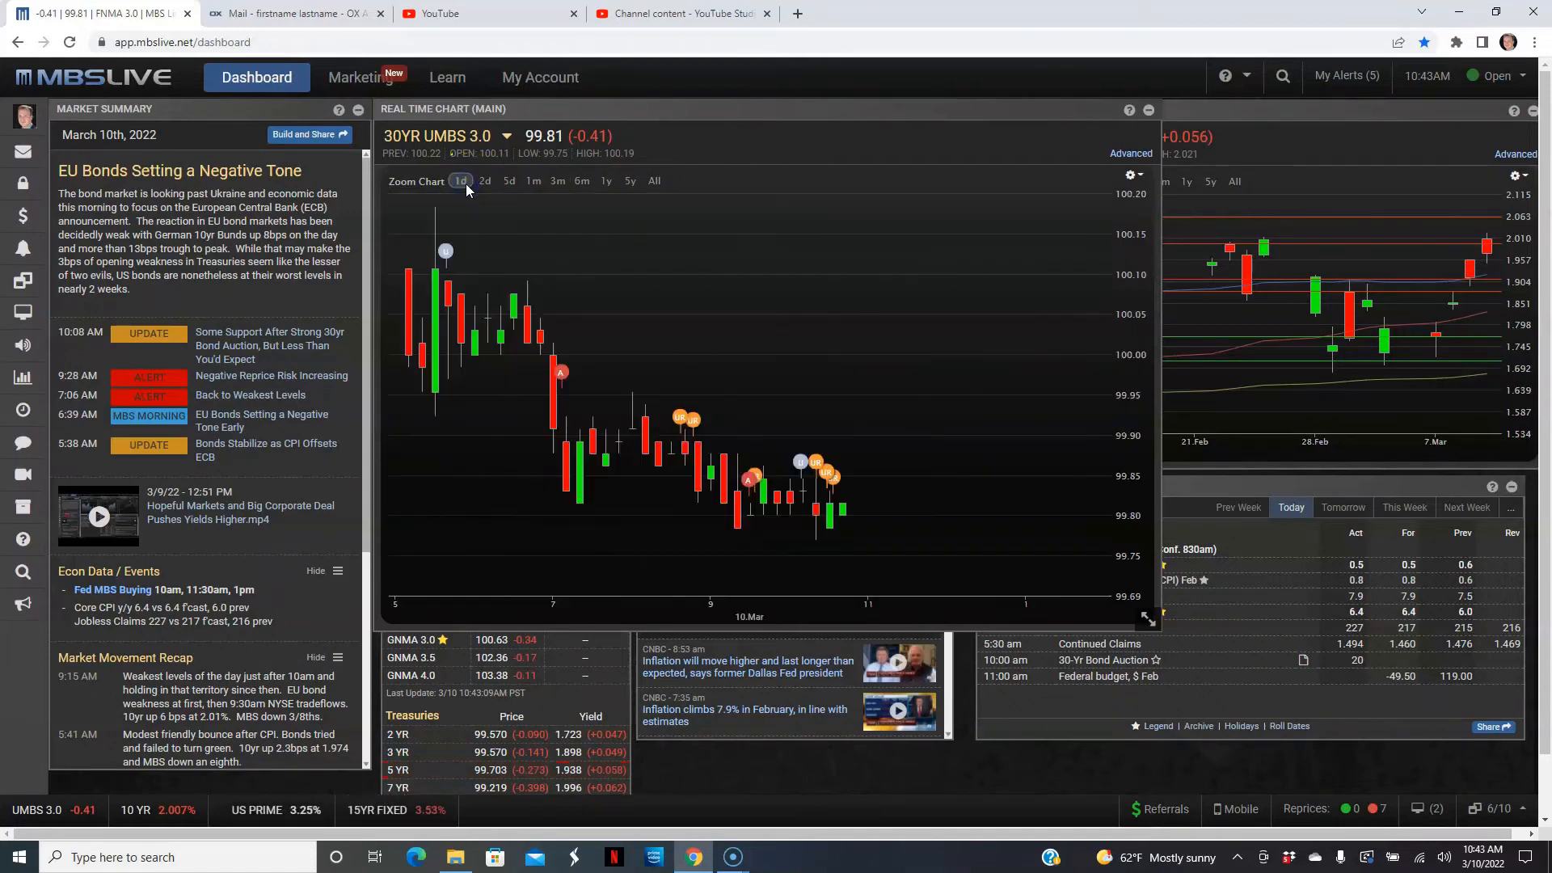
mouse_move(434, 288)
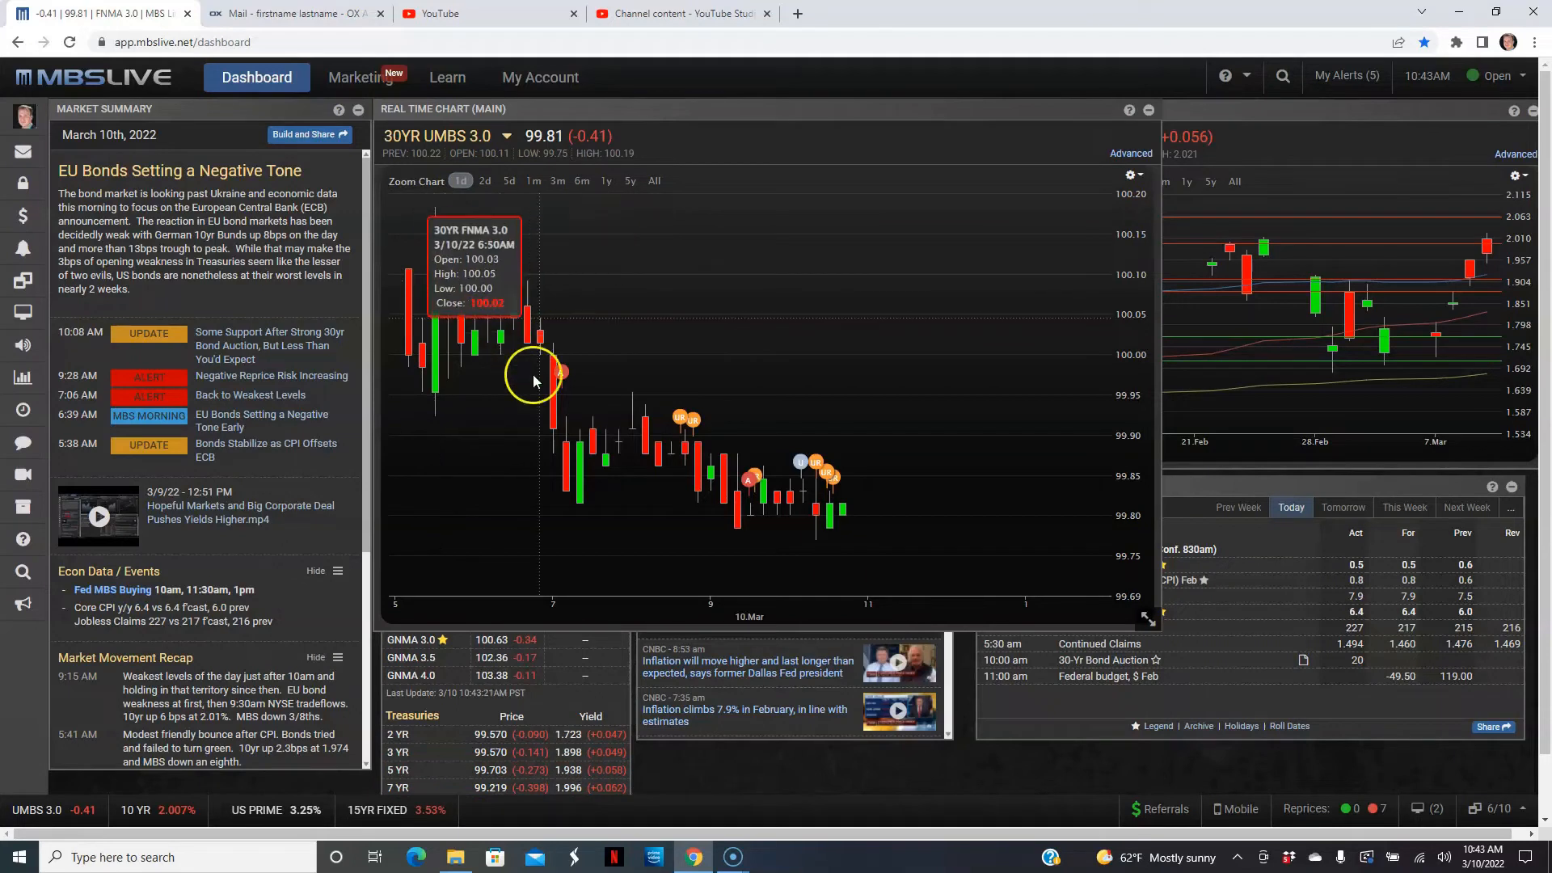
mouse_move(732, 500)
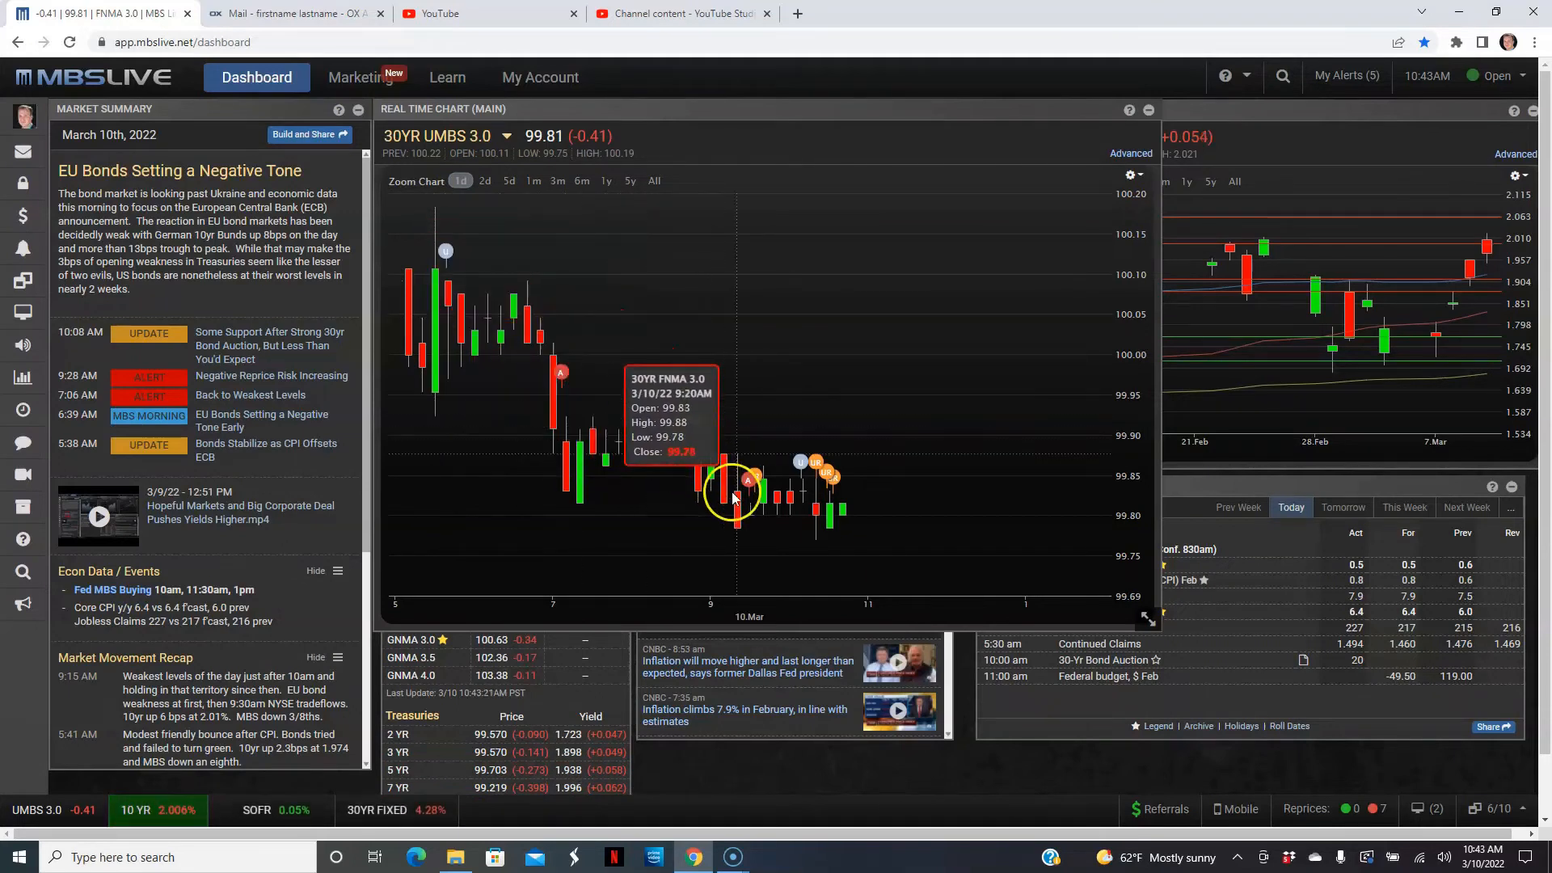
mouse_move(828, 523)
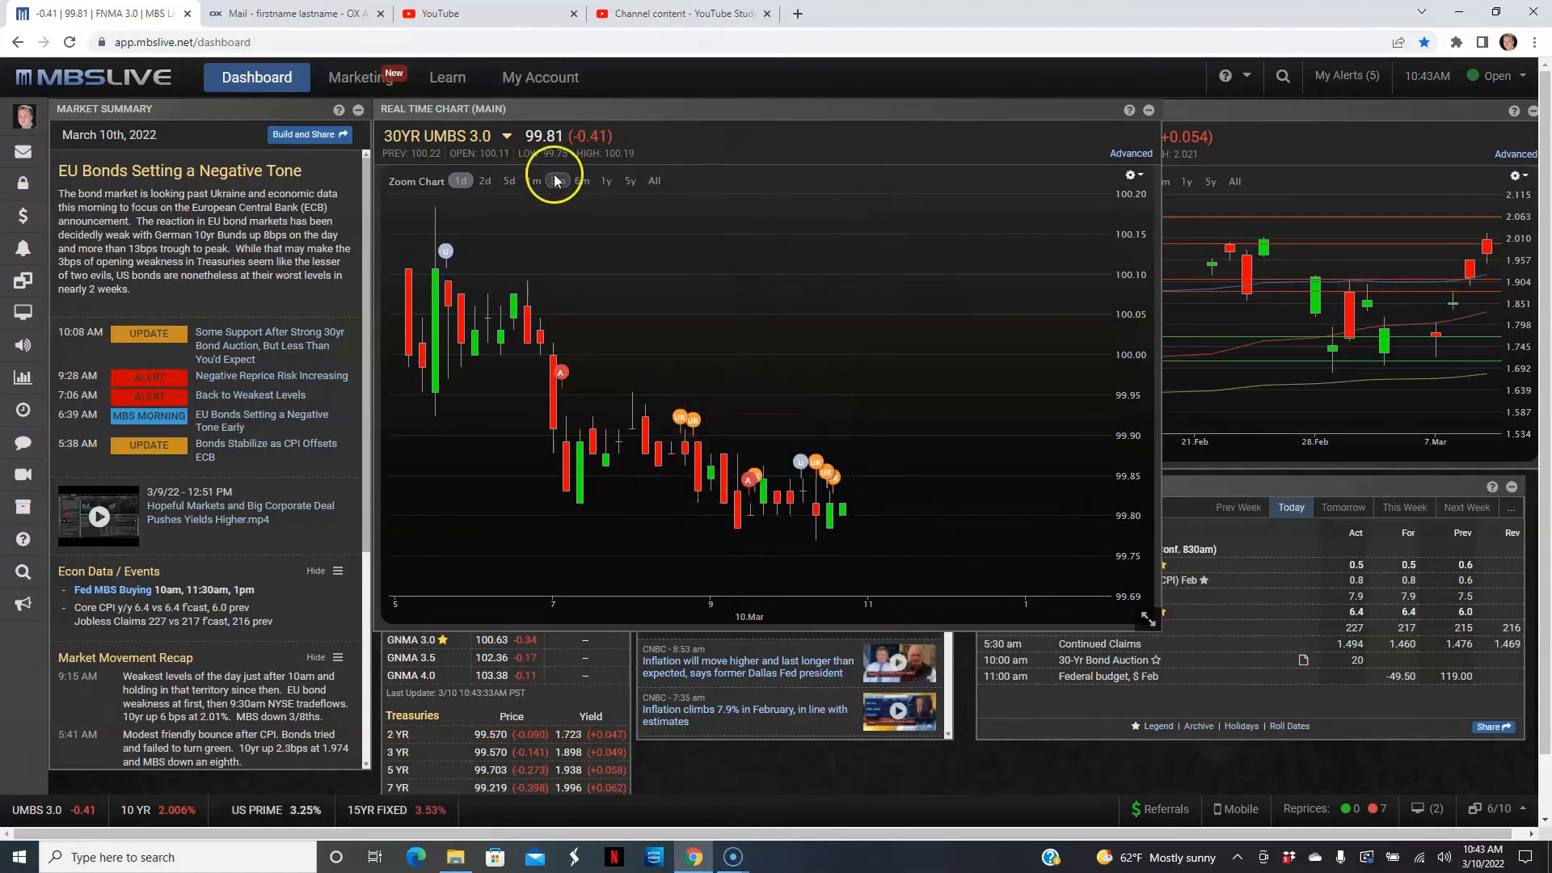
left_click(534, 179)
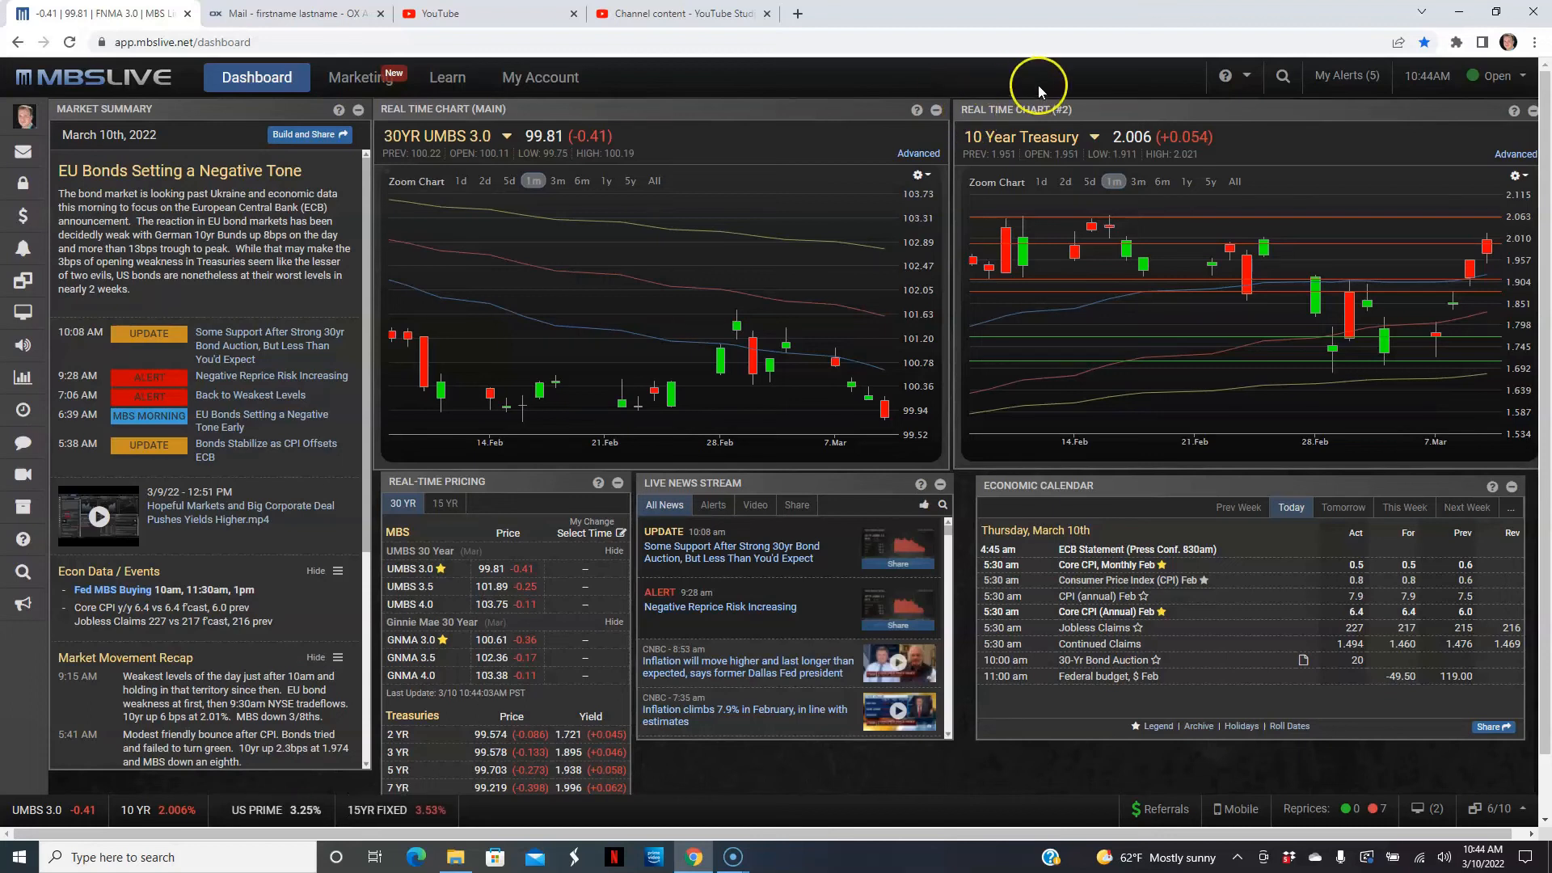
mouse_move(1038, 84)
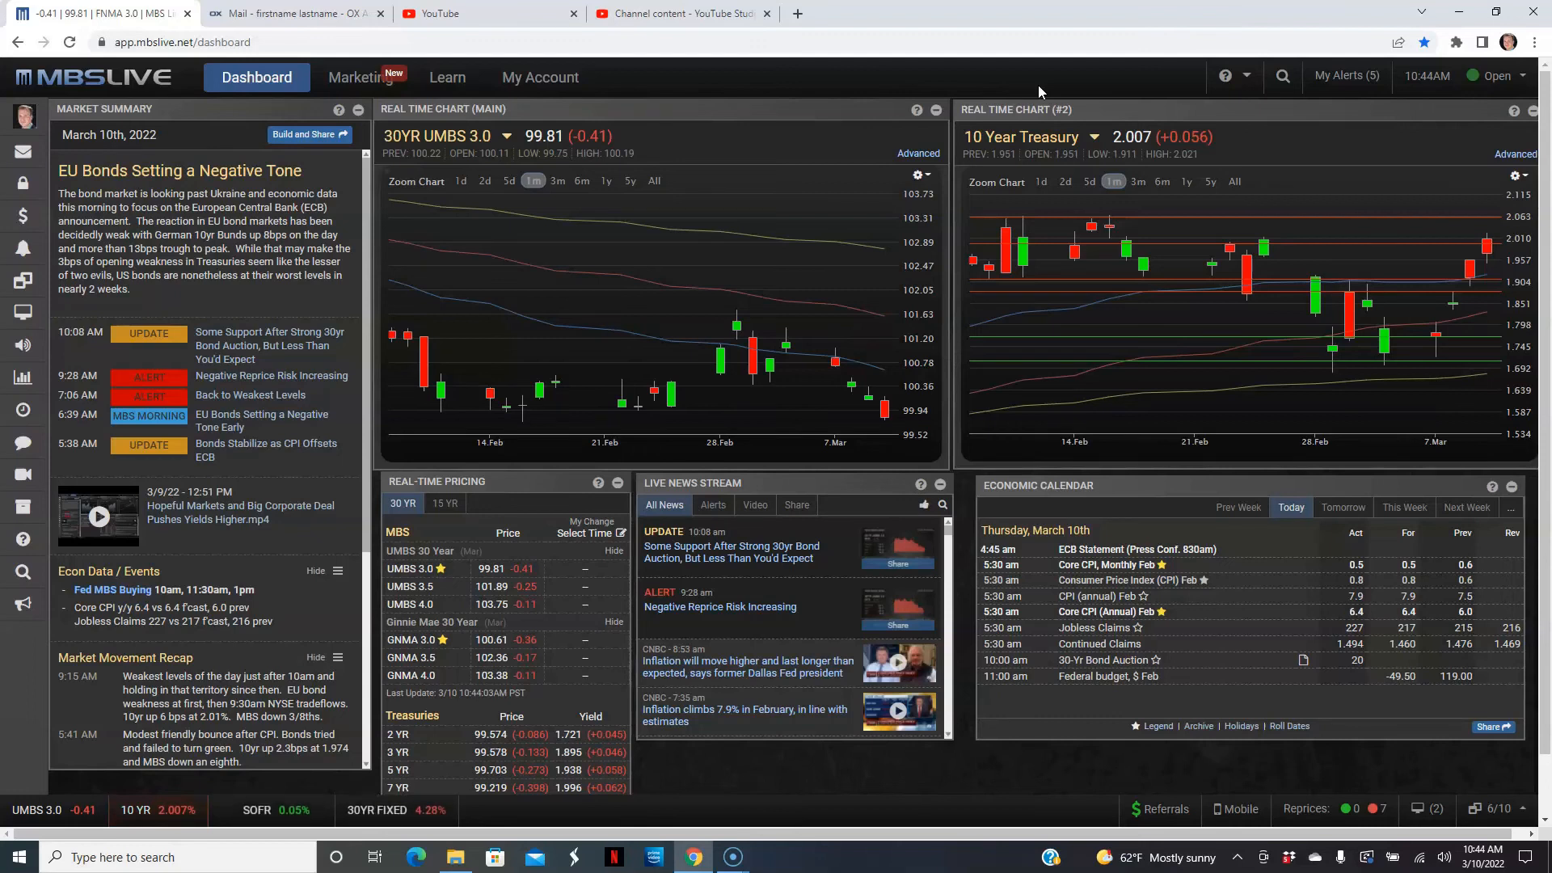
mouse_move(1078, 80)
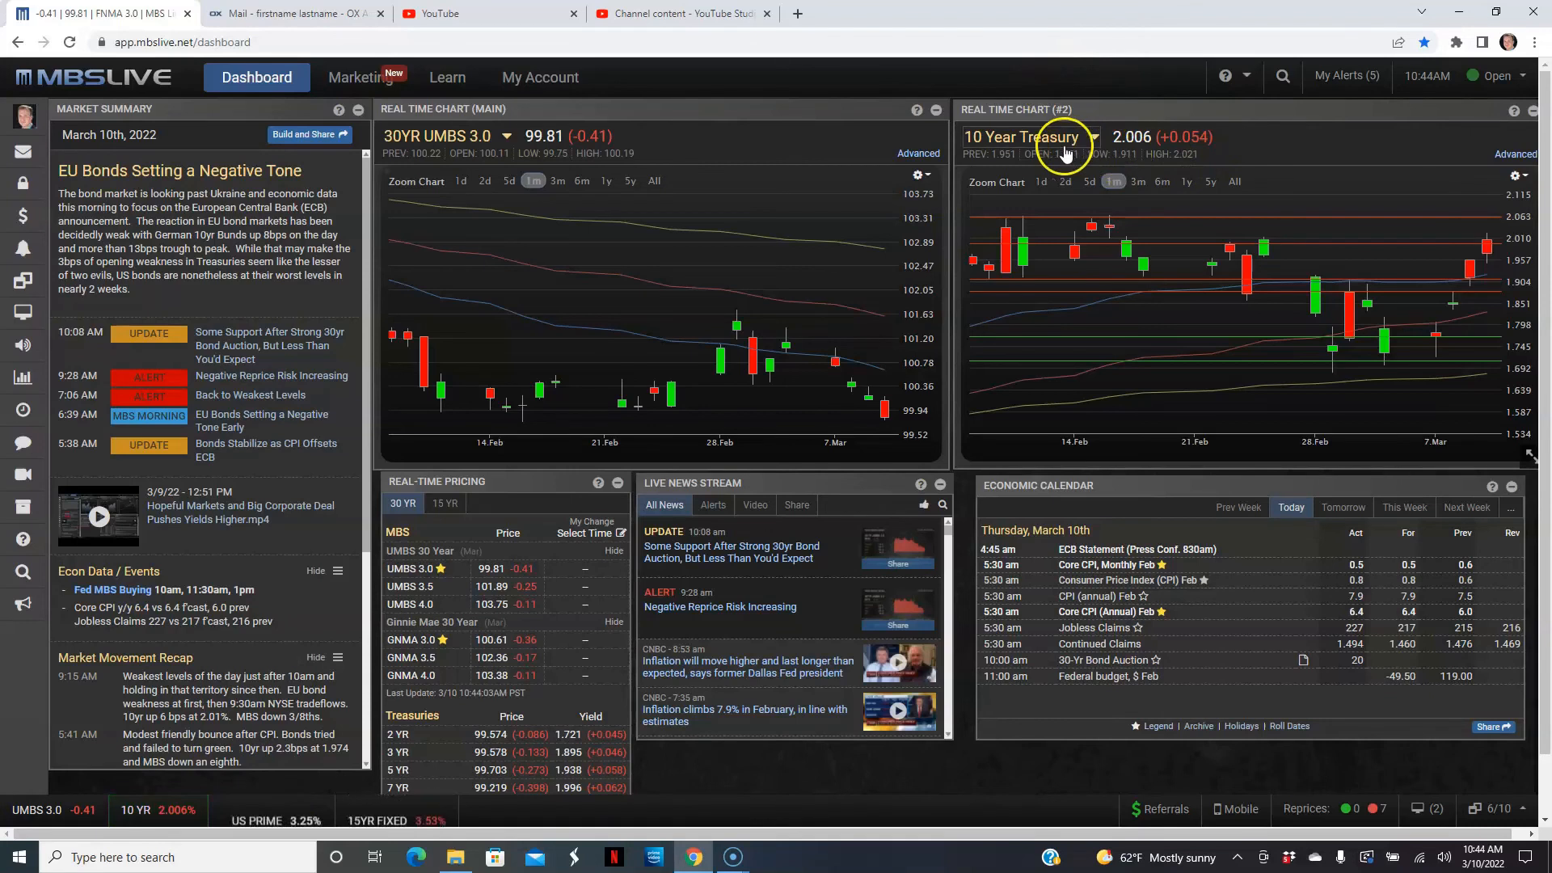
mouse_move(1348, 356)
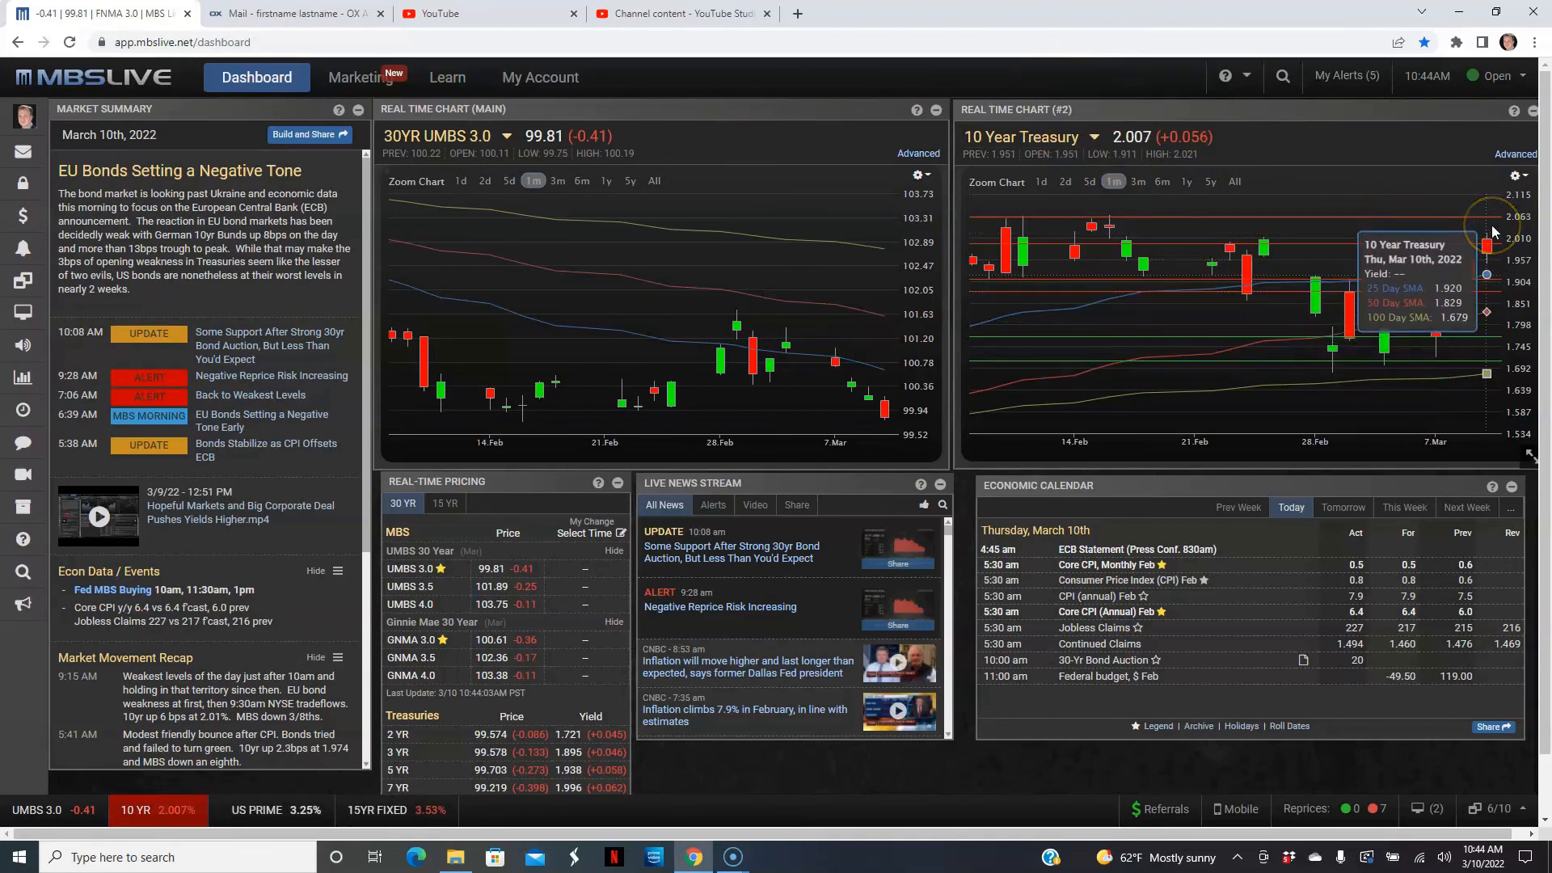
mouse_move(1122, 154)
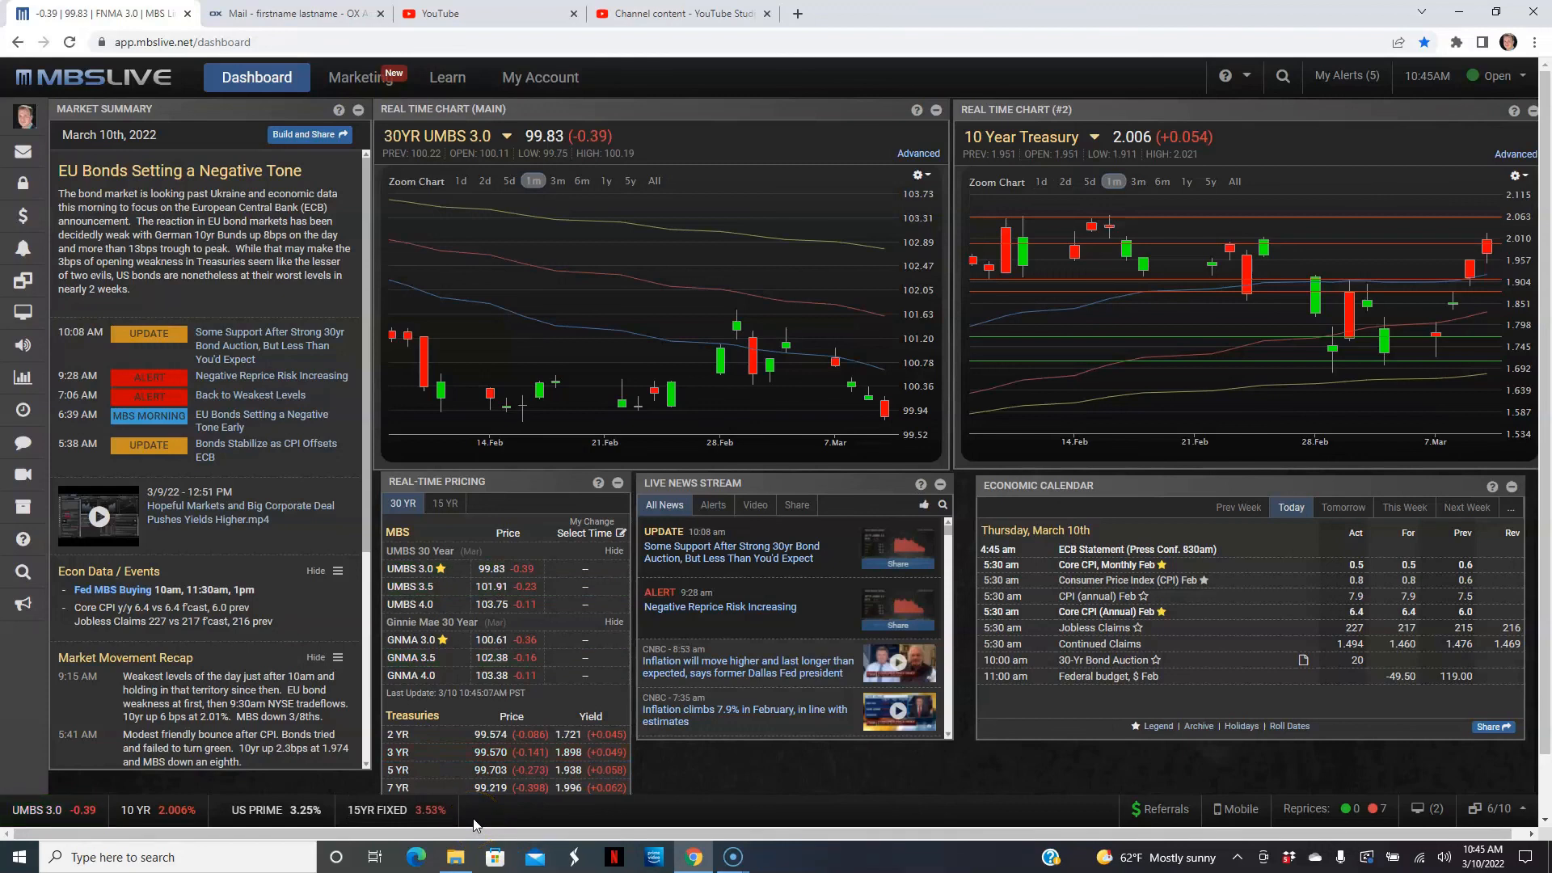
mouse_move(870, 729)
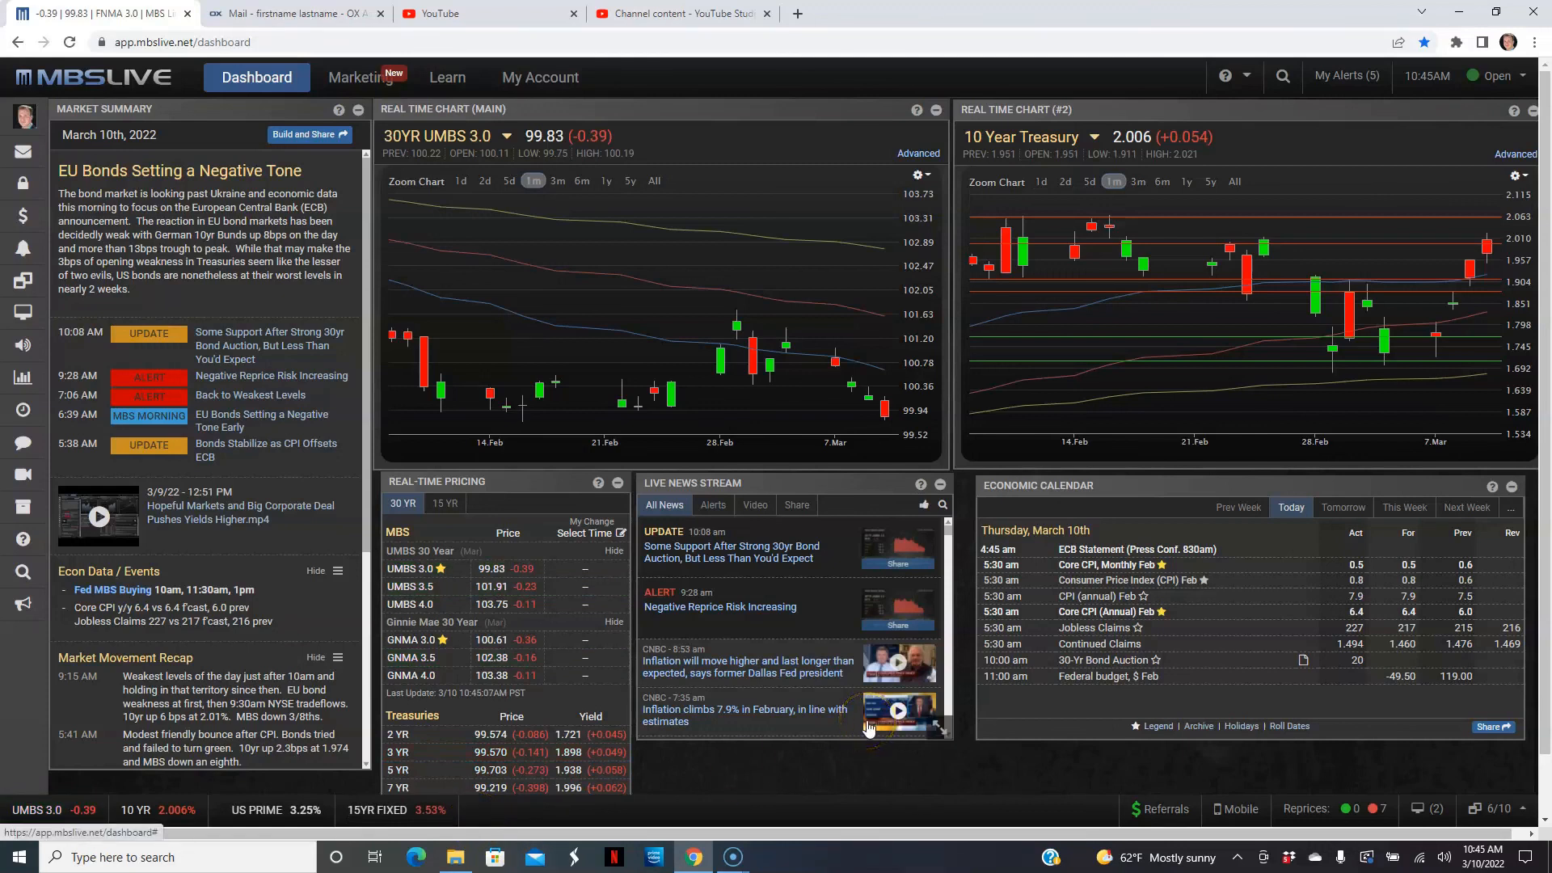